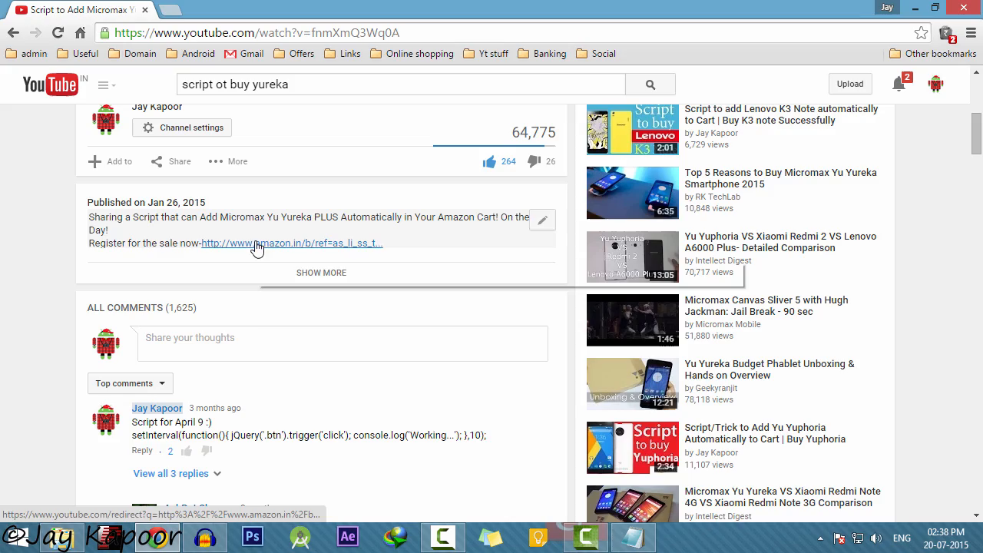
- Follow the amazon.in description link and register for the Yureka Plus sale
left_click(258, 243)
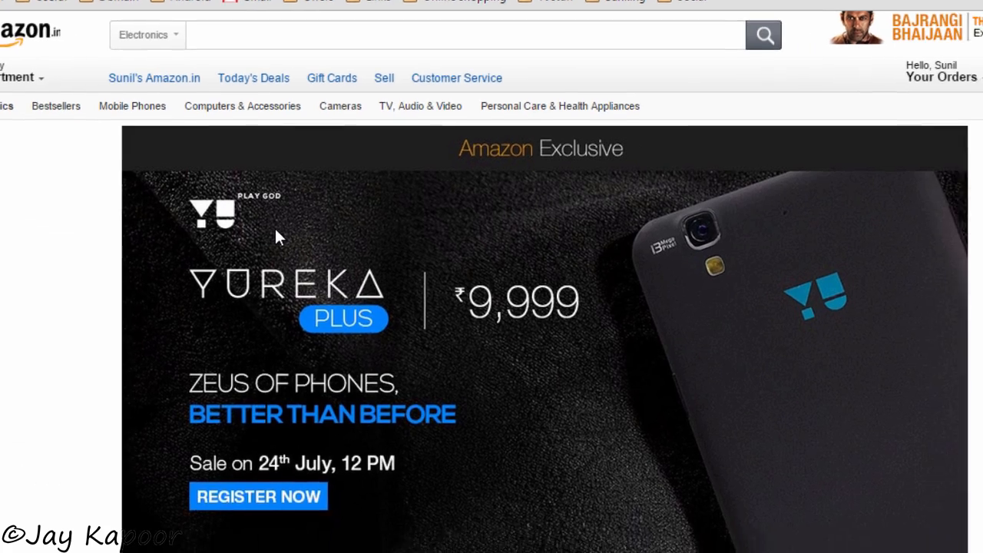
scroll("down", 3)
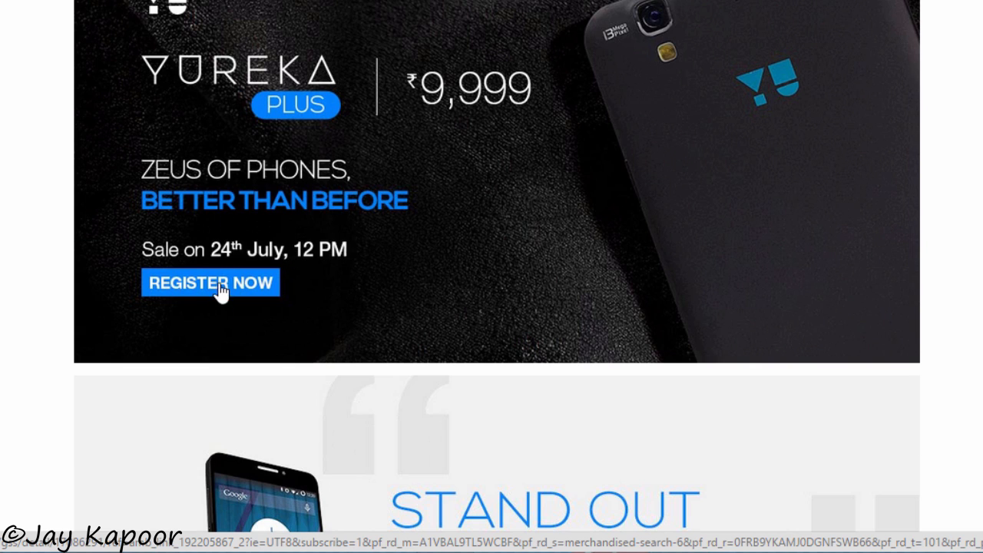
left_click(208, 283)
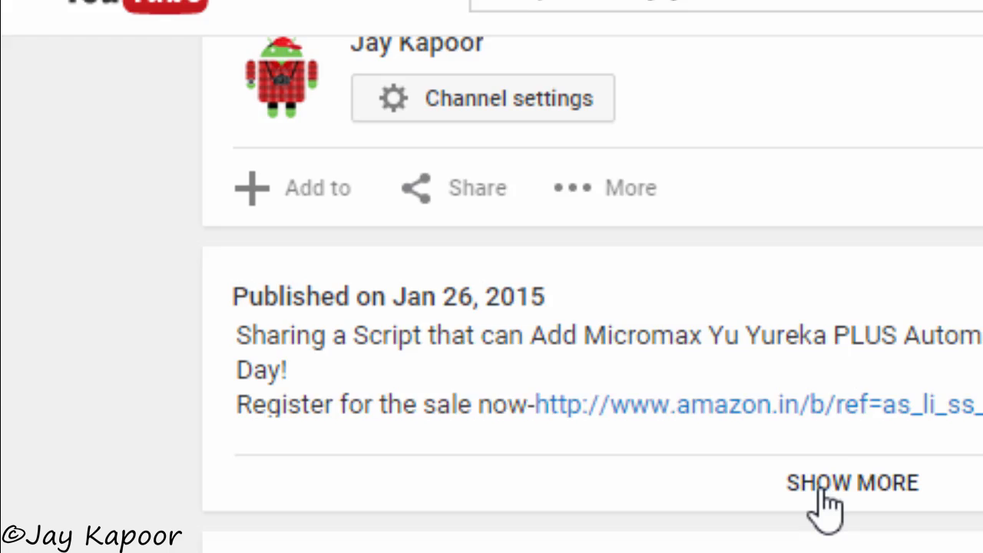
- Expand the description and copy the setInterval jQuery auto-click script line
left_click(851, 482)
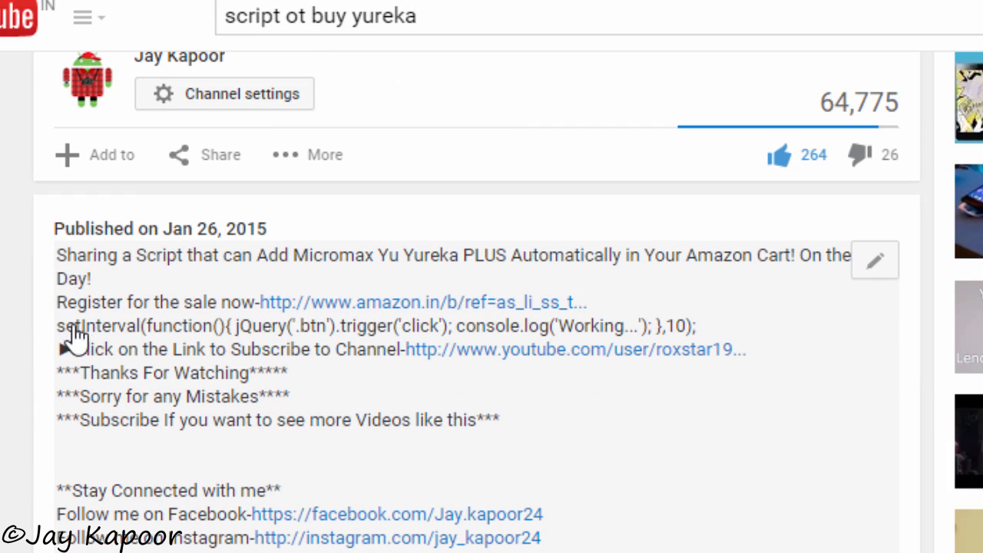
scroll("down", 3)
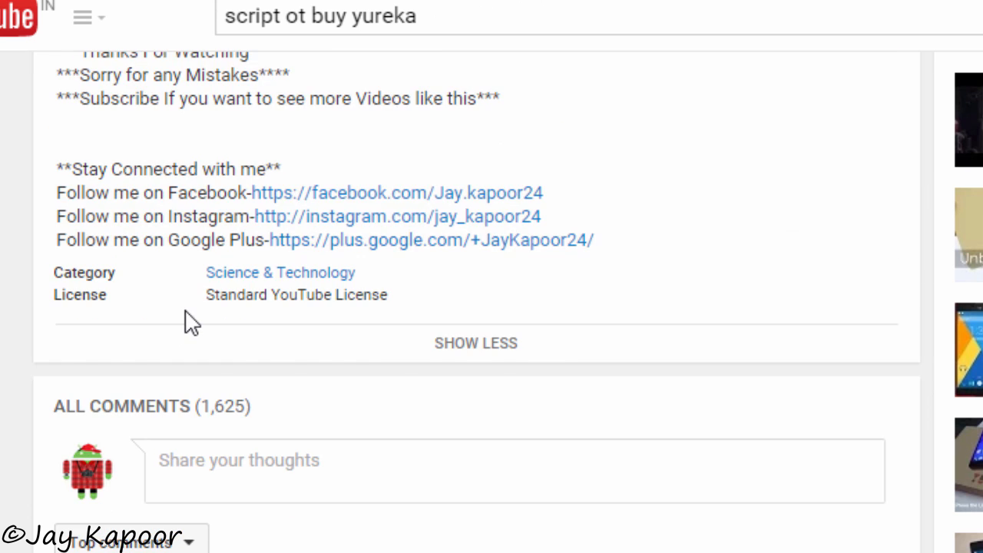
left_click(474, 343)
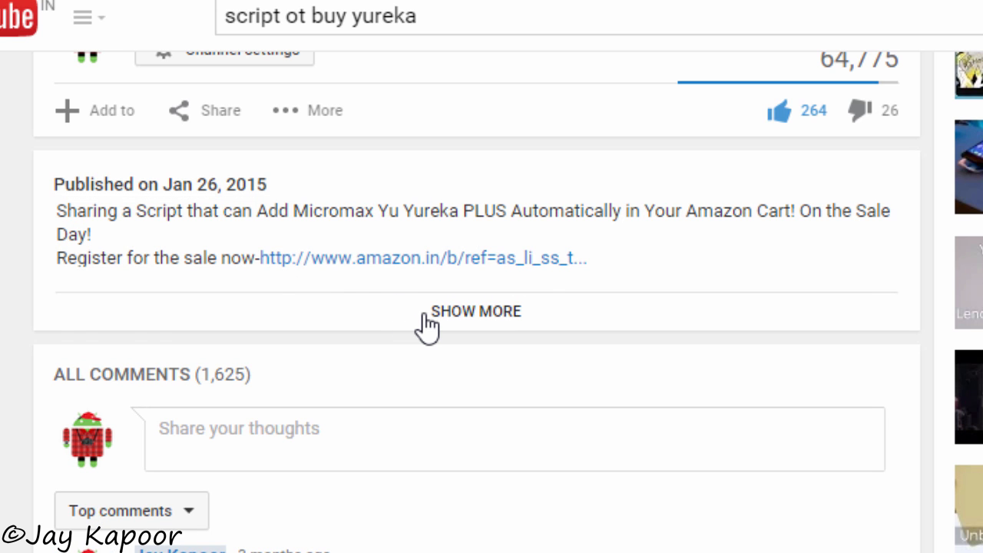
left_click(476, 312)
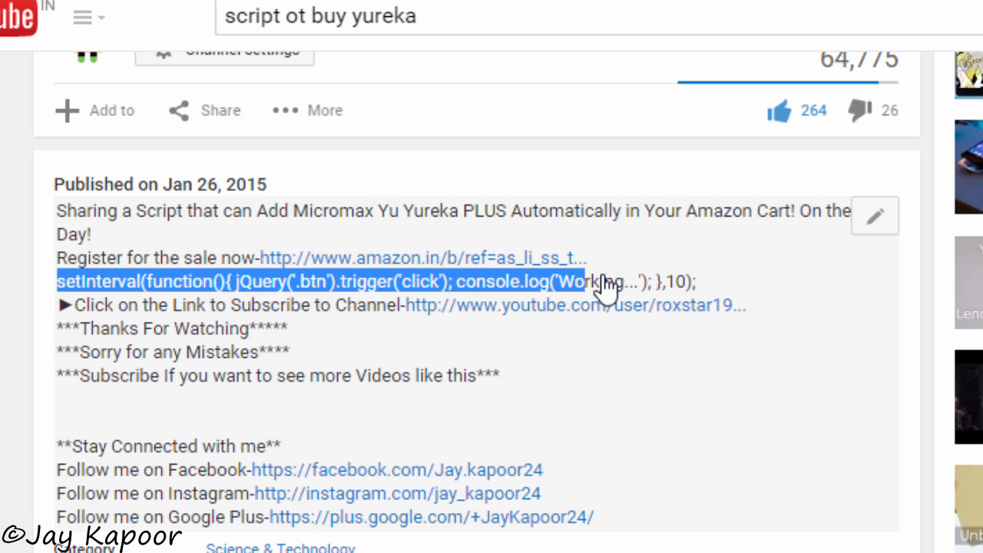
right_click(601, 287)
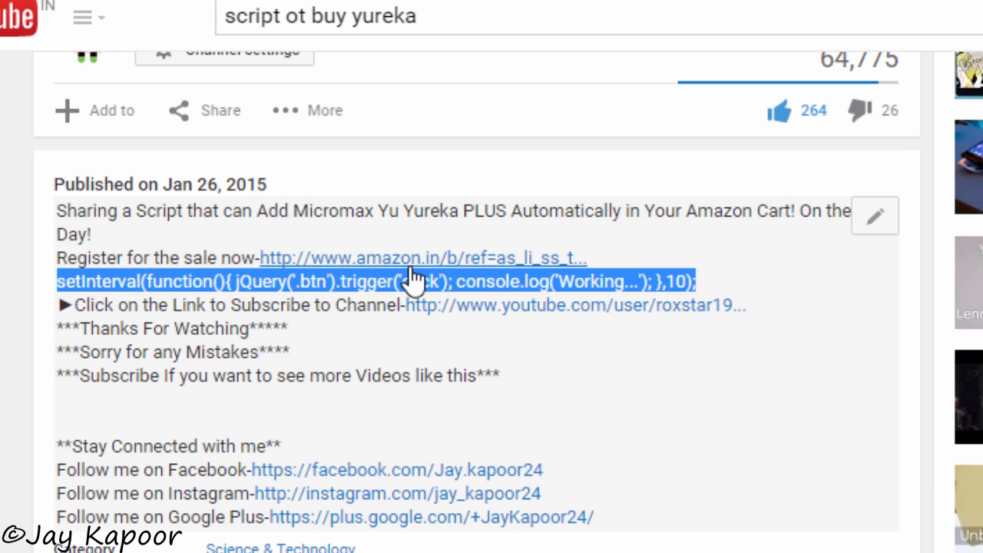
mouse_move(399, 261)
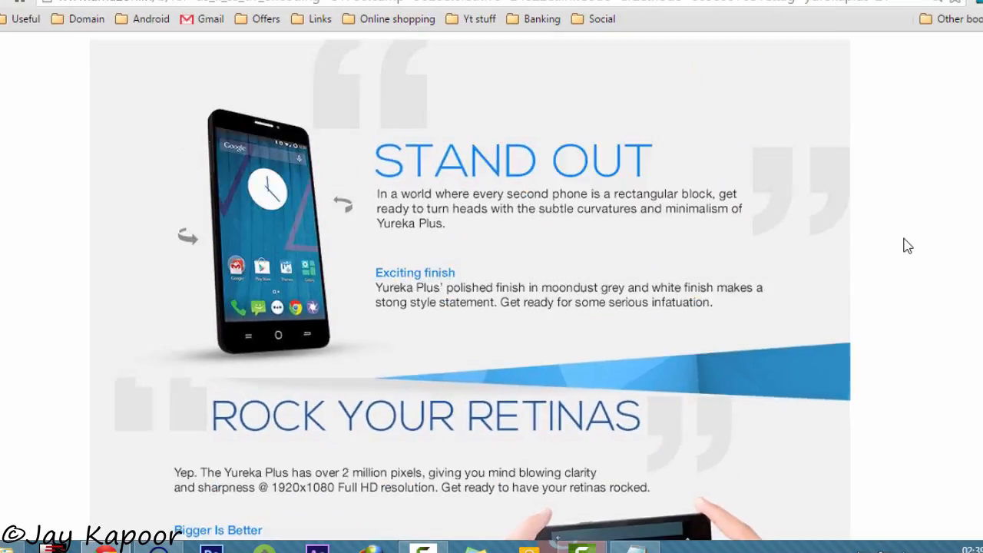
- Run the pasted setInterval script in the DevTools console so it logs 'Working...' repeatedly
right_click(907, 246)
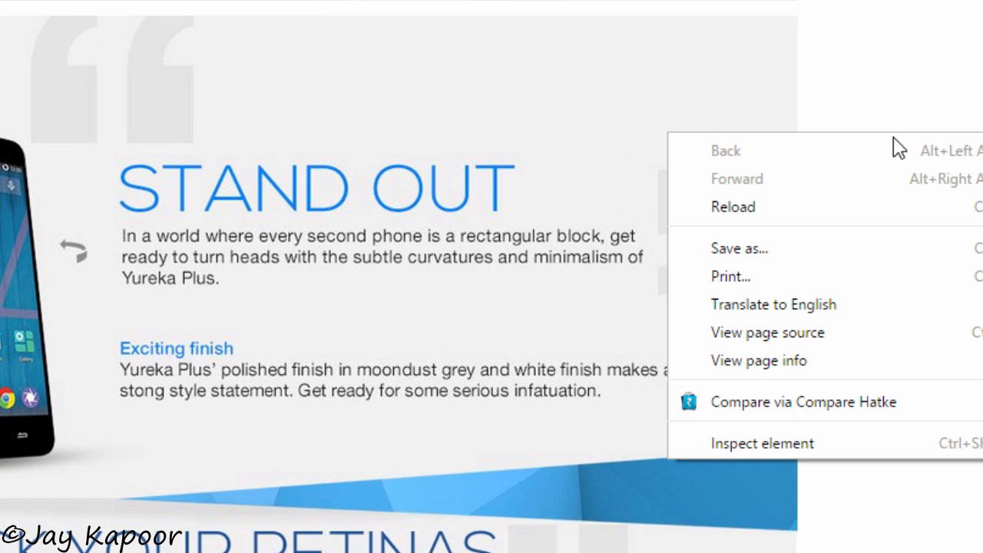
left_click(763, 442)
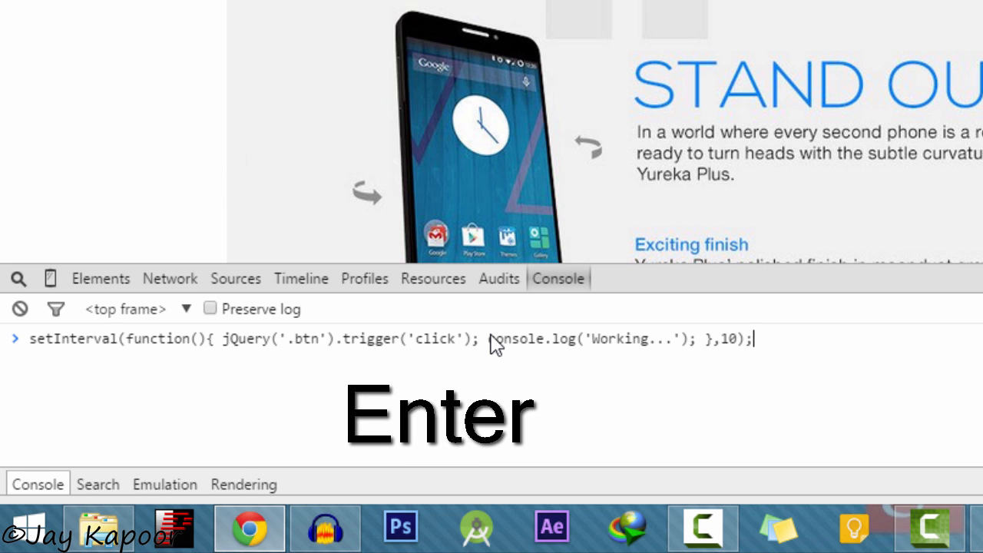
key("Enter")
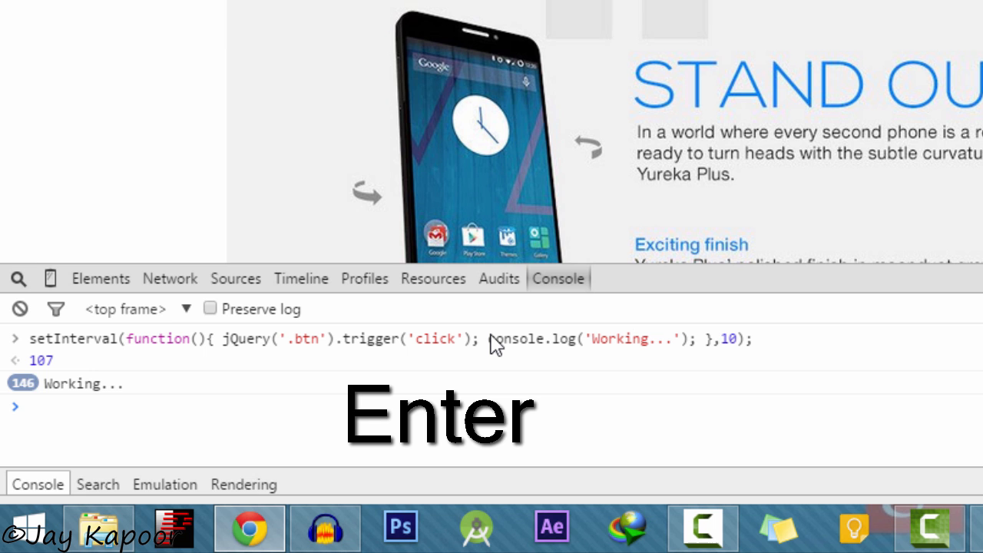
key("Enter")
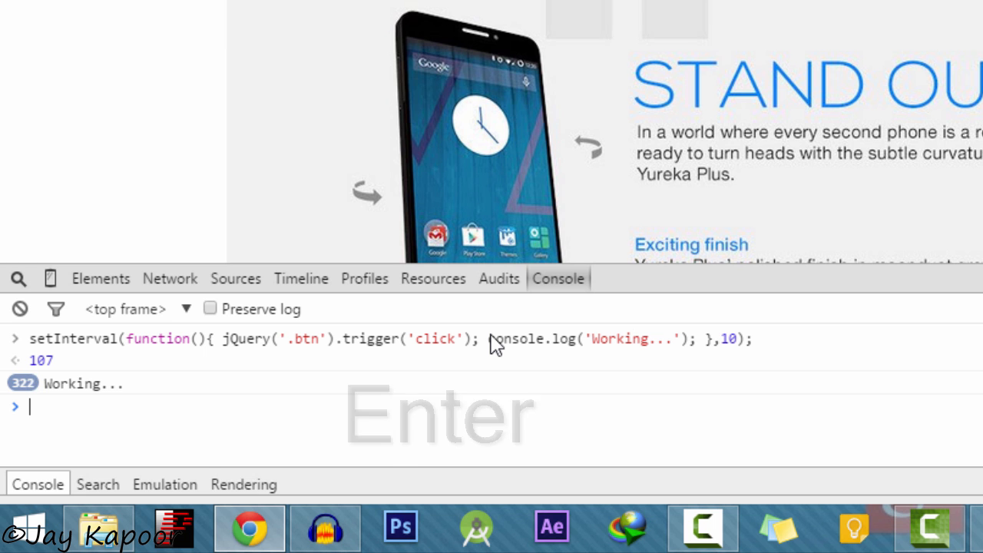